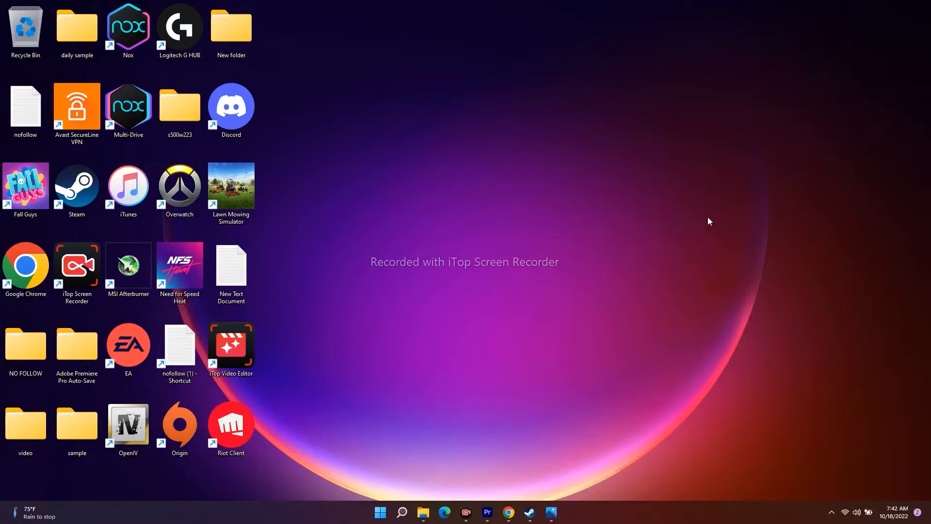
mouse_move(431, 159)
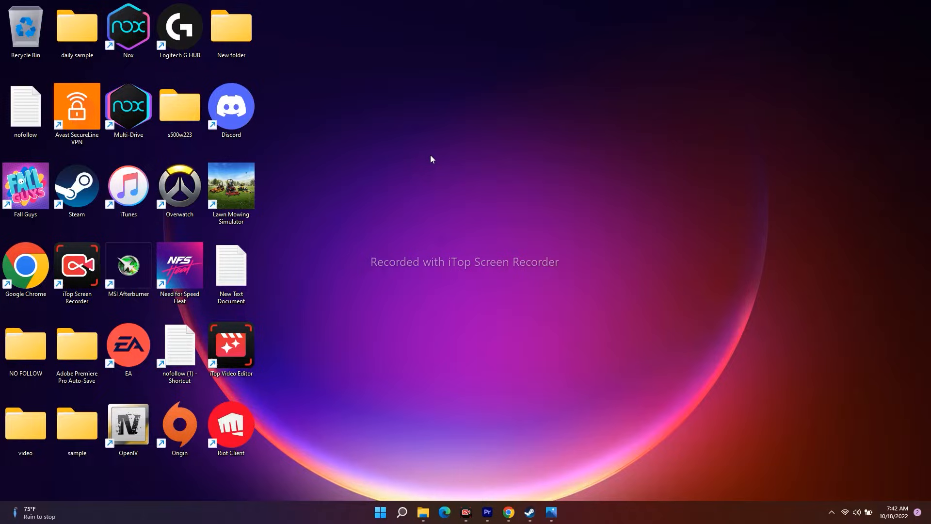
mouse_move(428, 151)
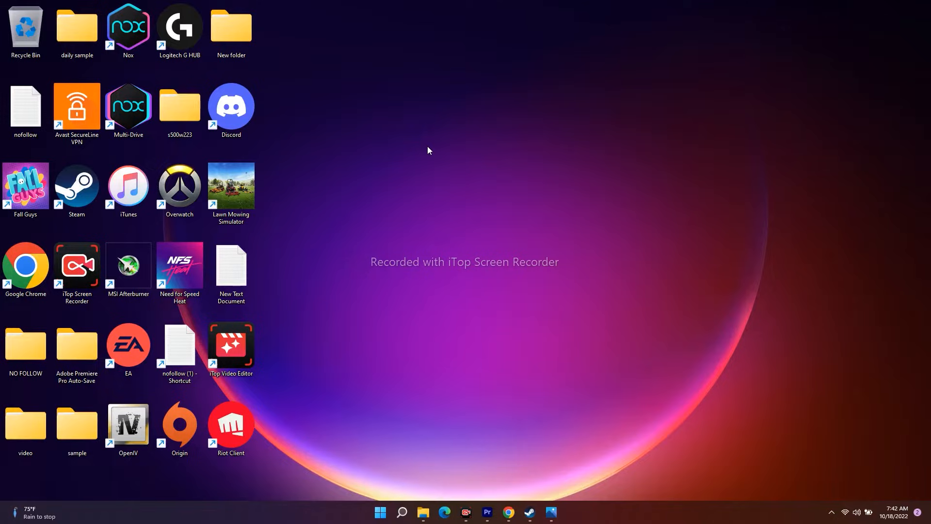
mouse_move(623, 485)
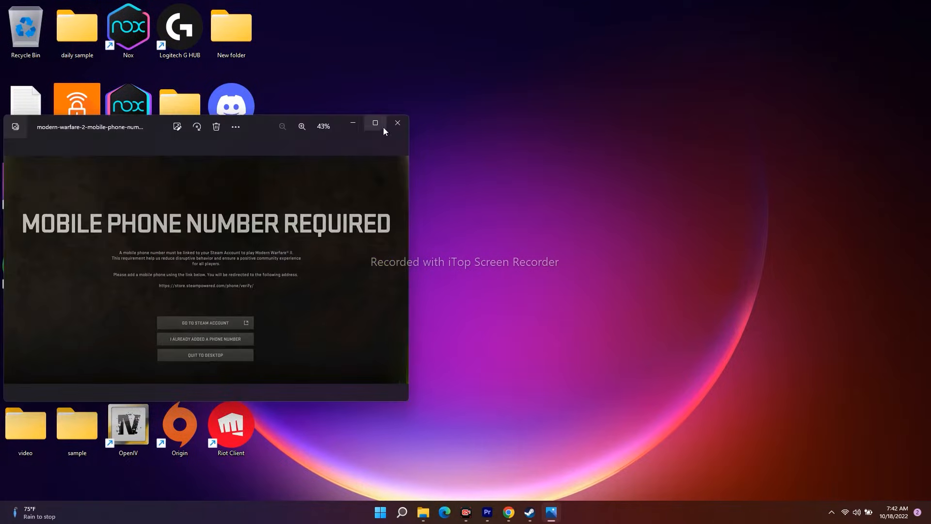
- Maximize the Photos window so the 'Mobile Phone Number Required' screenshot is readable
left_click(374, 123)
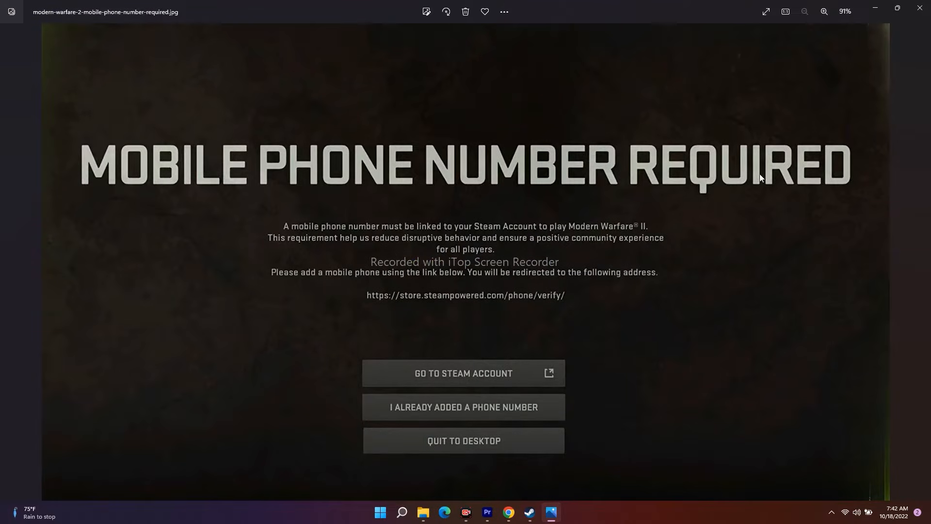
mouse_move(89, 168)
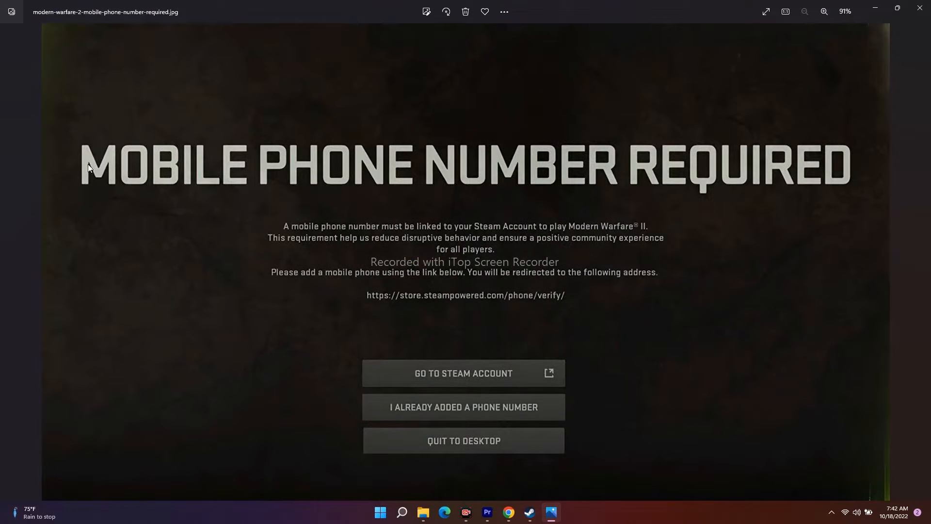
mouse_move(291, 172)
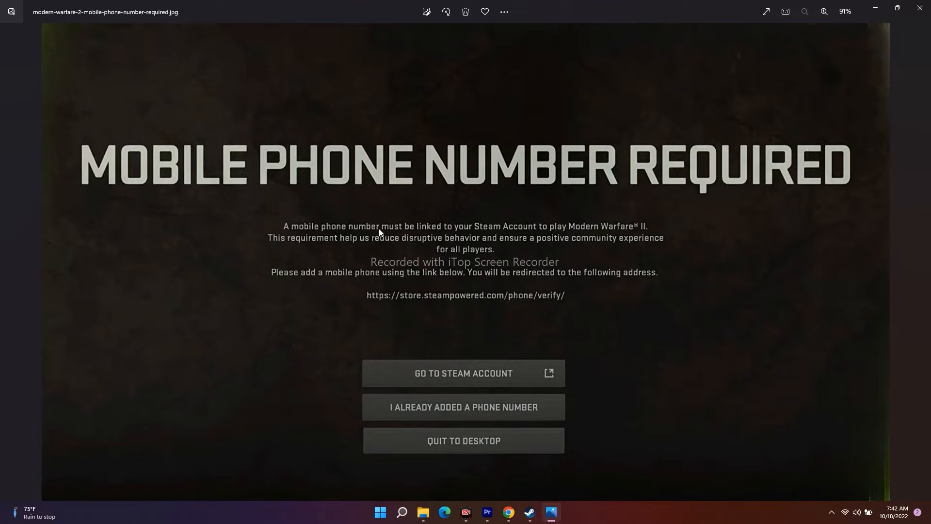
mouse_move(533, 232)
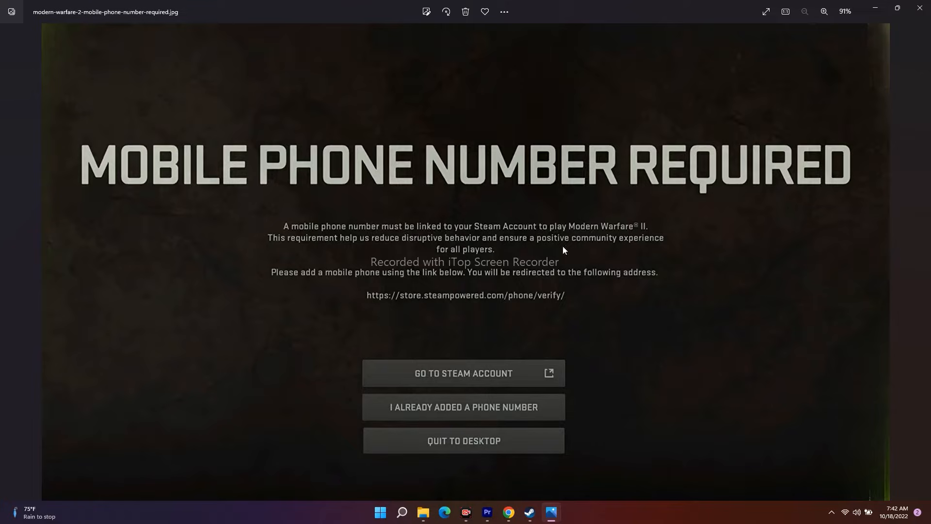
mouse_move(432, 247)
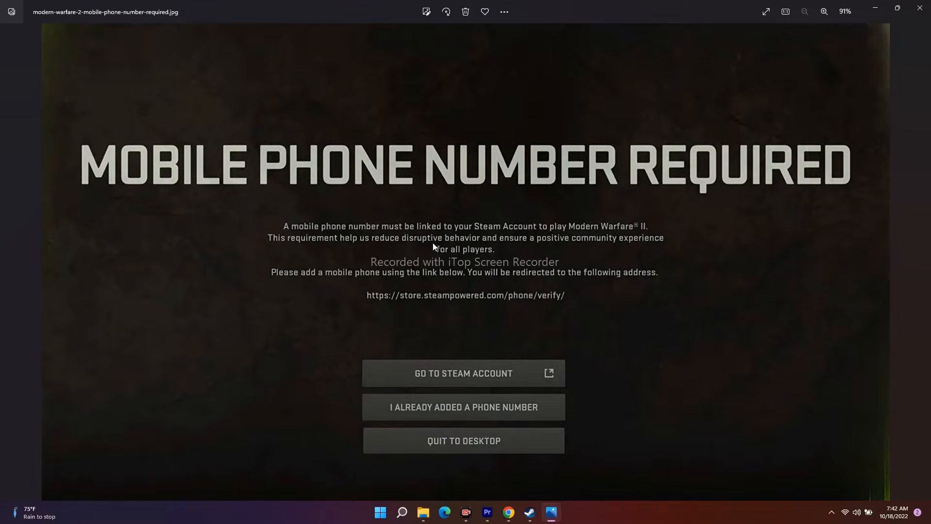
mouse_move(635, 245)
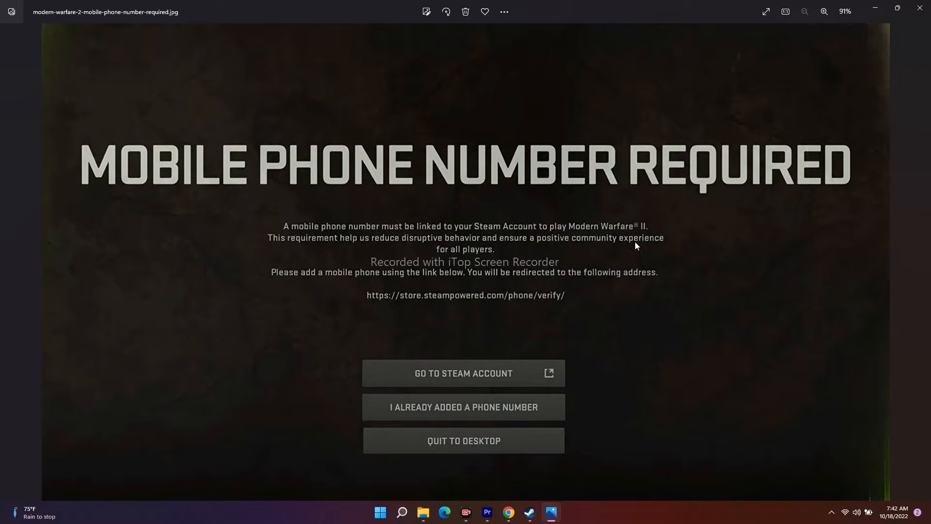
mouse_move(523, 275)
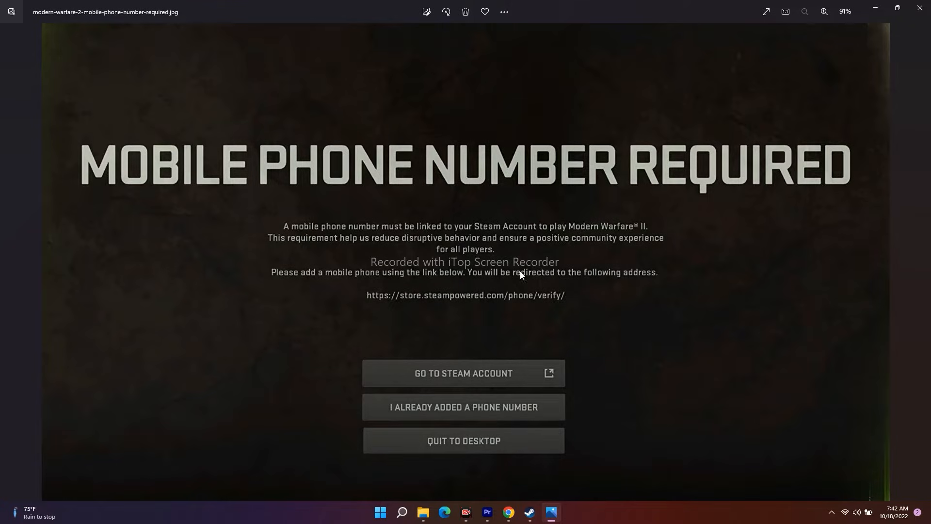
mouse_move(465, 279)
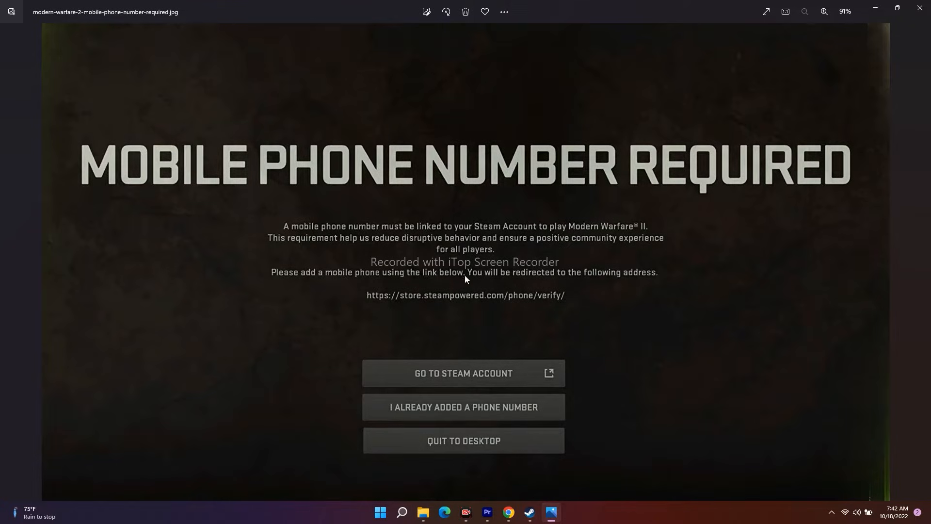
mouse_move(367, 290)
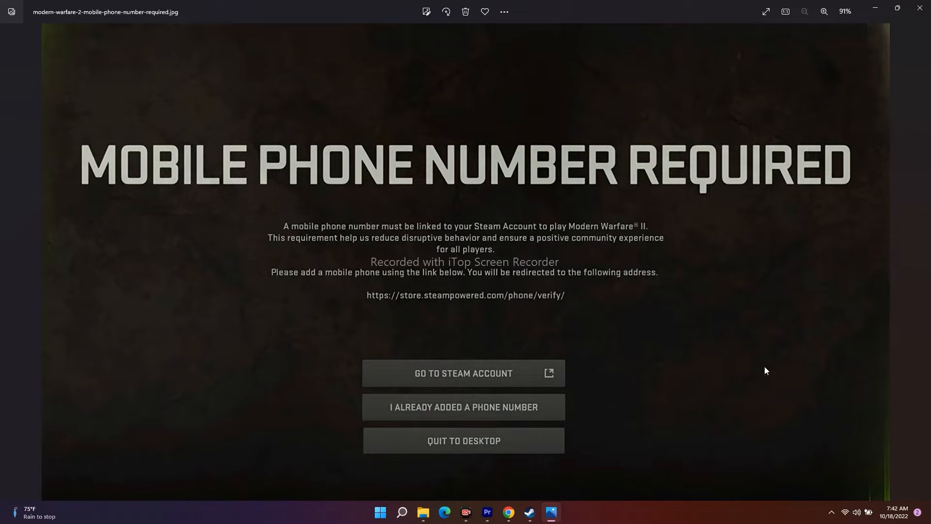
mouse_move(666, 376)
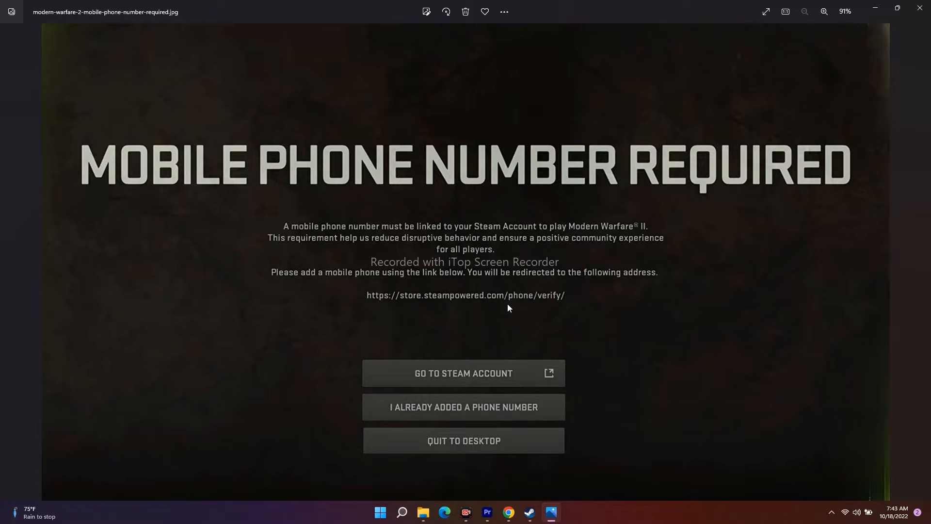
mouse_move(489, 61)
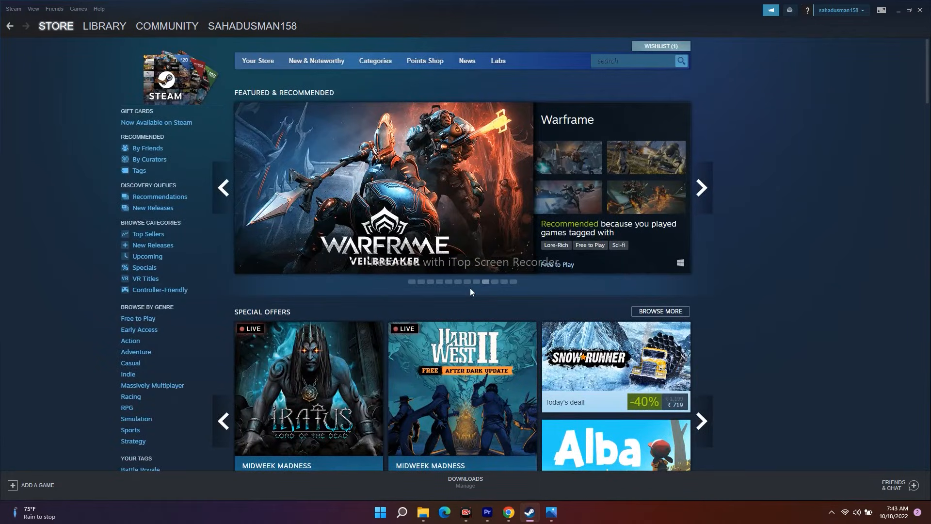
mouse_move(764, 203)
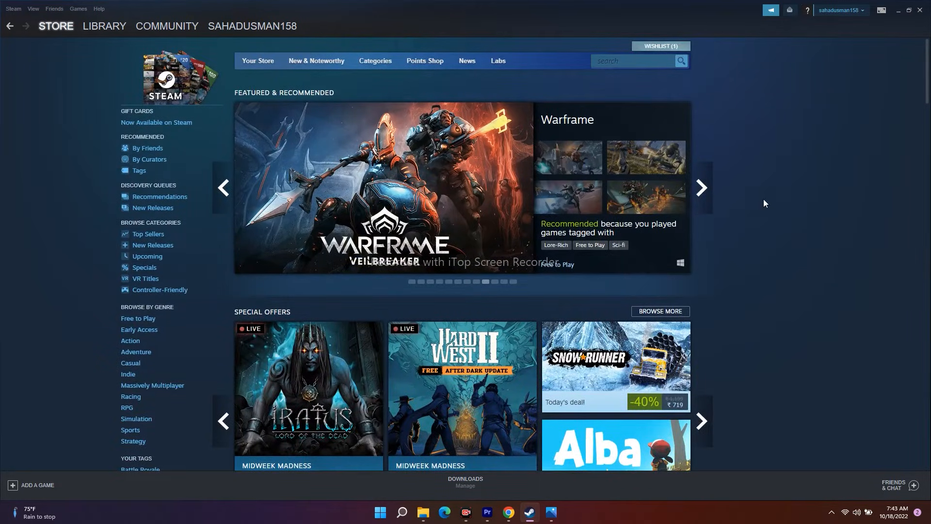
mouse_move(15, 11)
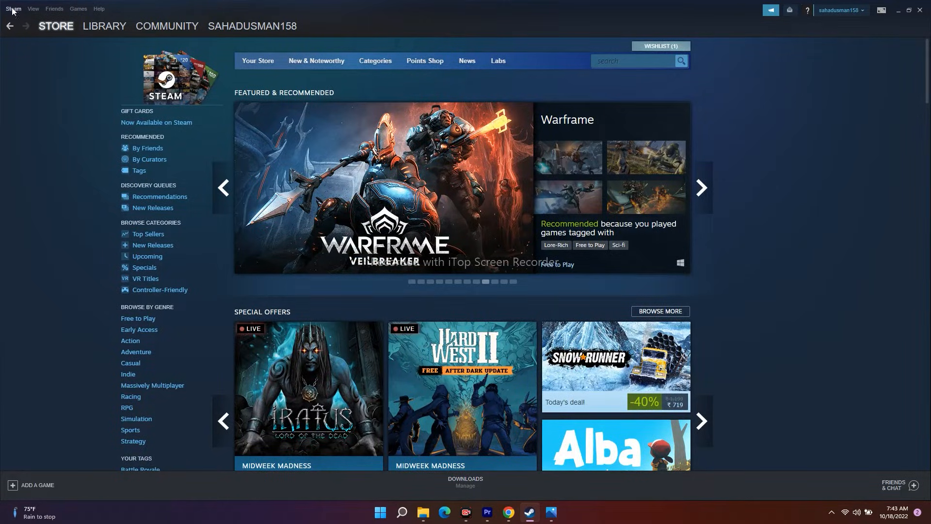
- Bring up Steam Settings on the Account page via the Steam menu
left_click(13, 8)
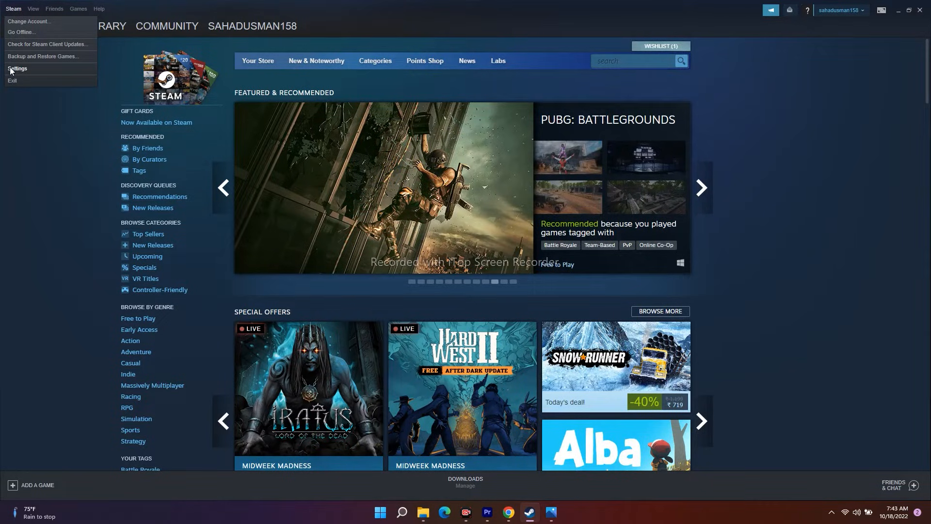
left_click(18, 69)
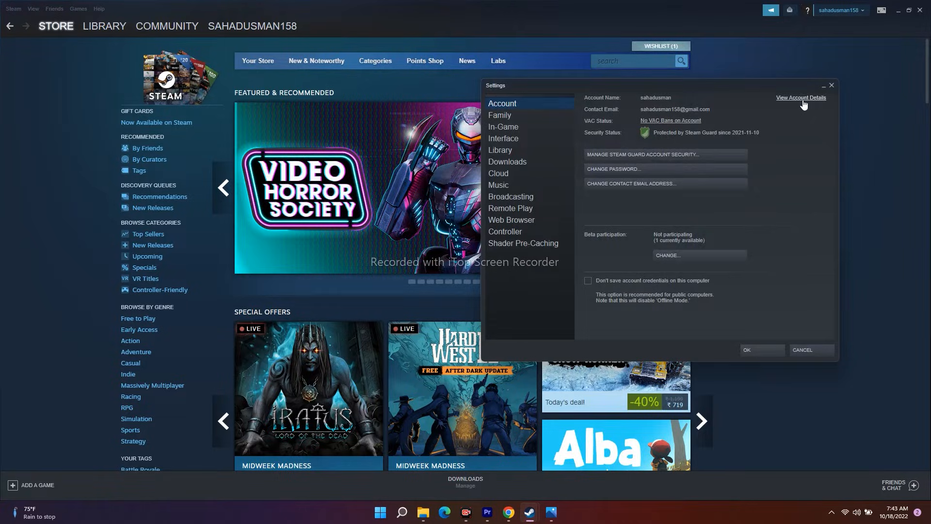
- Show View Account Details and review the Contact Info section with no phone linked
left_click(800, 97)
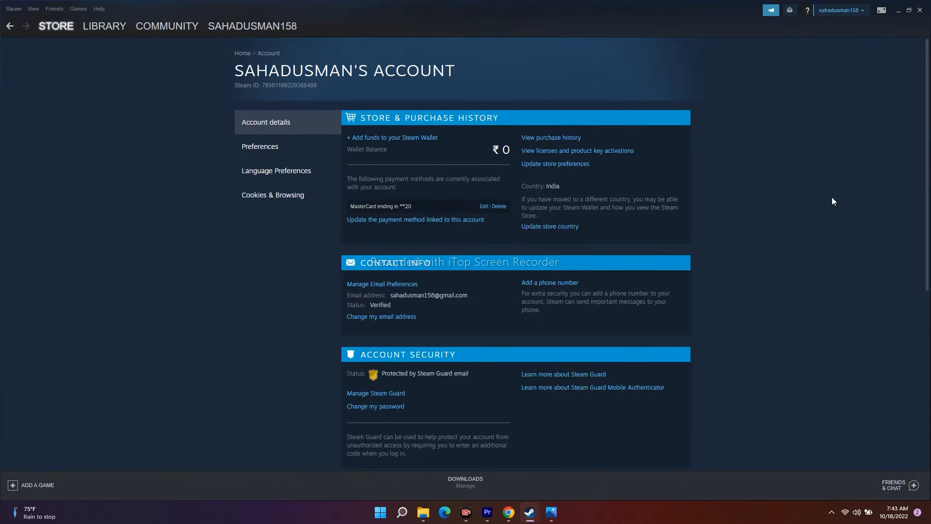
scroll("down", 3)
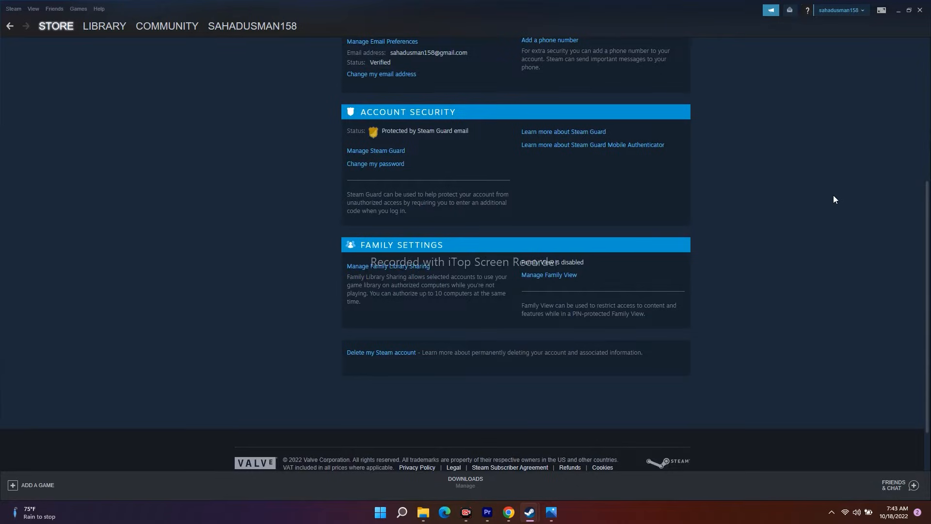
scroll("up", 3)
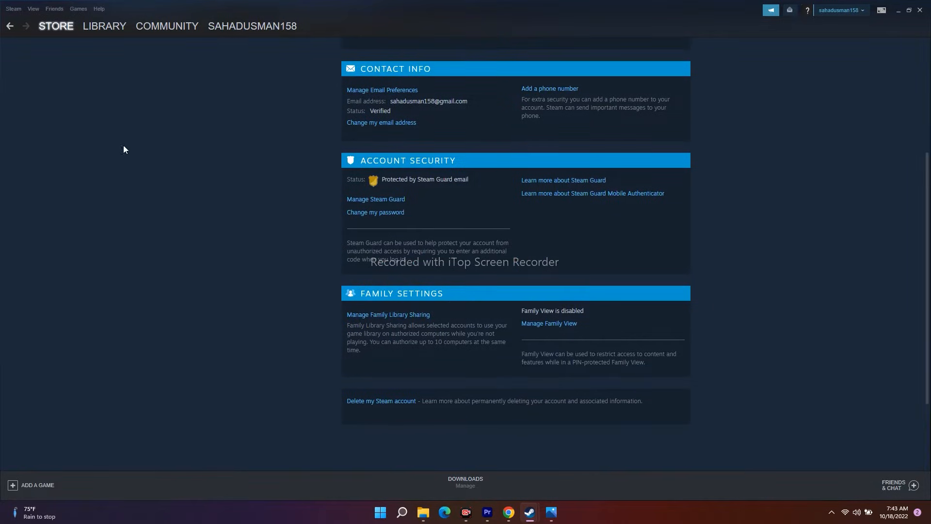
mouse_move(615, 277)
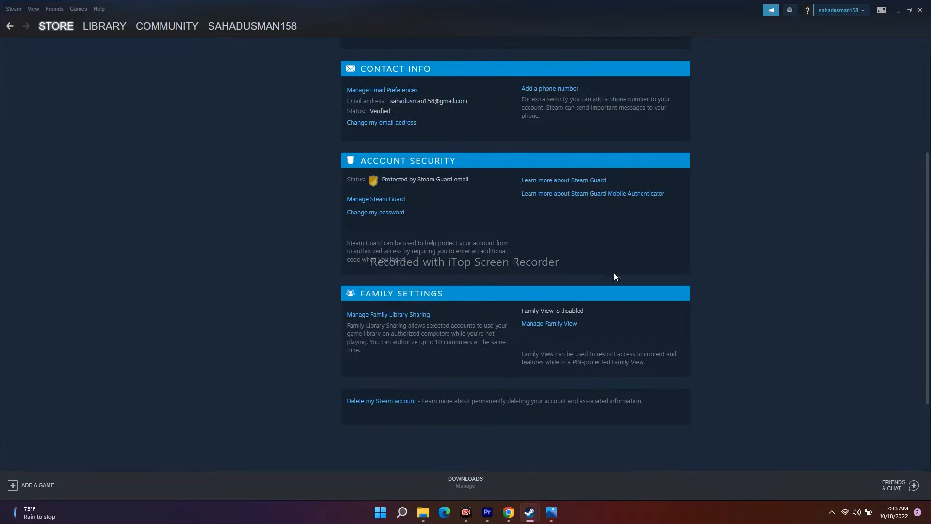
mouse_move(834, 220)
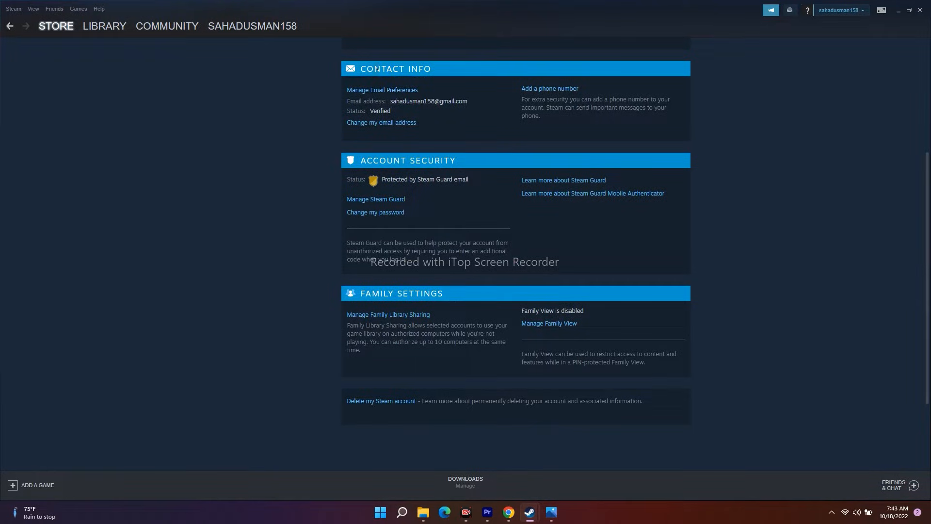
mouse_move(391, 110)
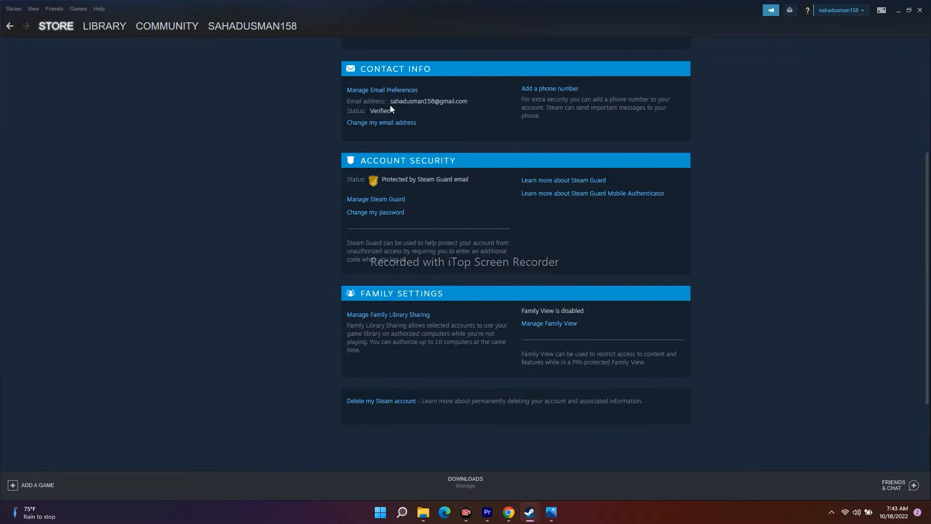
mouse_move(370, 120)
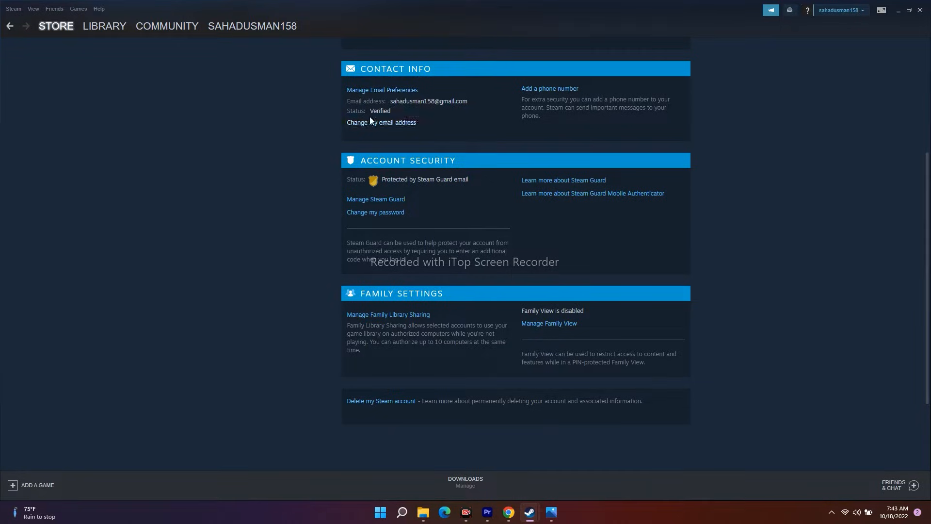
mouse_move(791, 184)
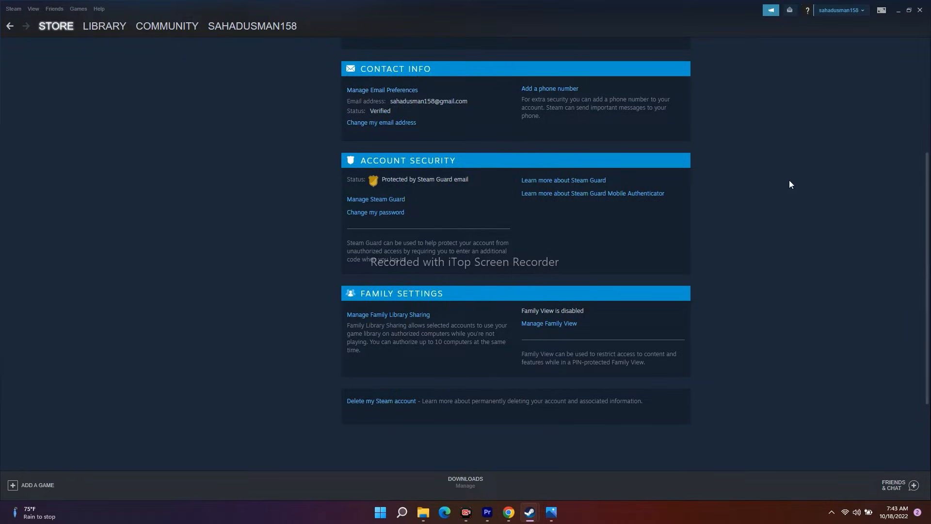
mouse_move(573, 139)
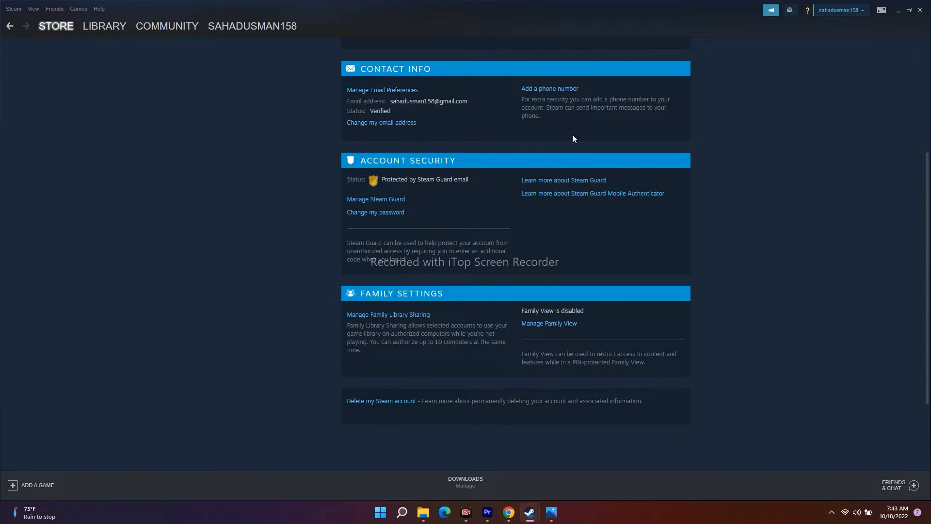
mouse_move(560, 117)
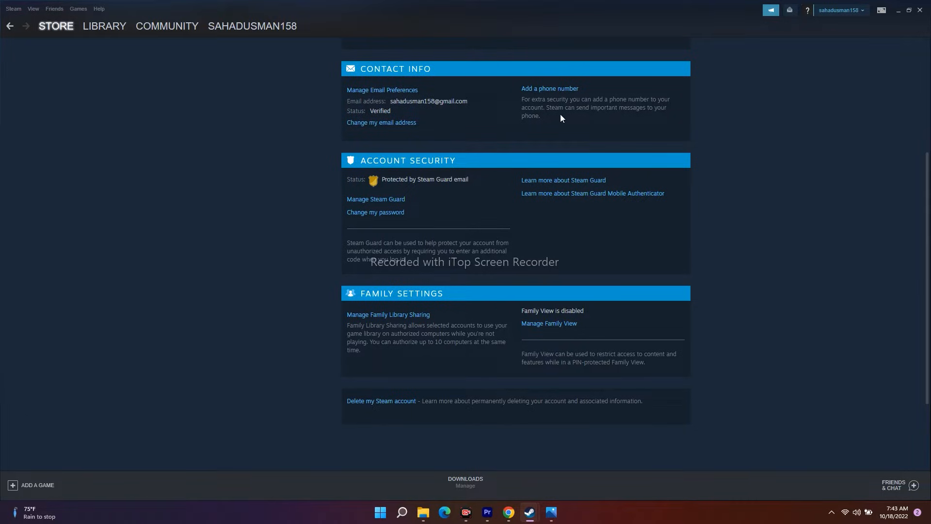
mouse_move(541, 120)
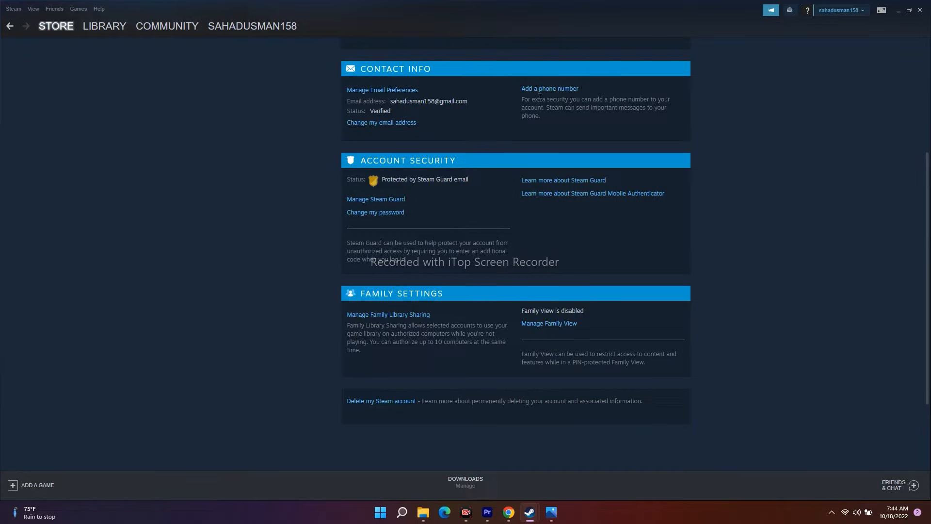
- Add an India (+91) phone number ending in 65 and submit it for email verification
left_click(549, 88)
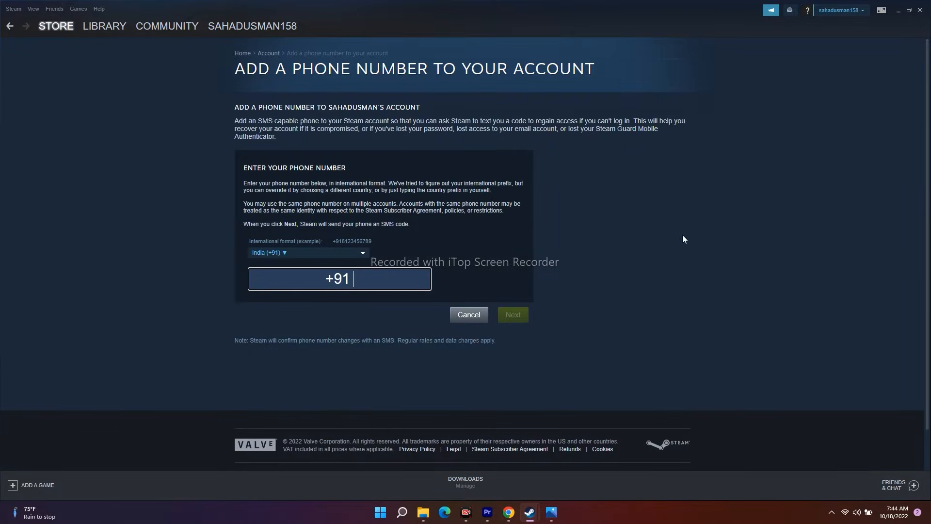
mouse_move(628, 291)
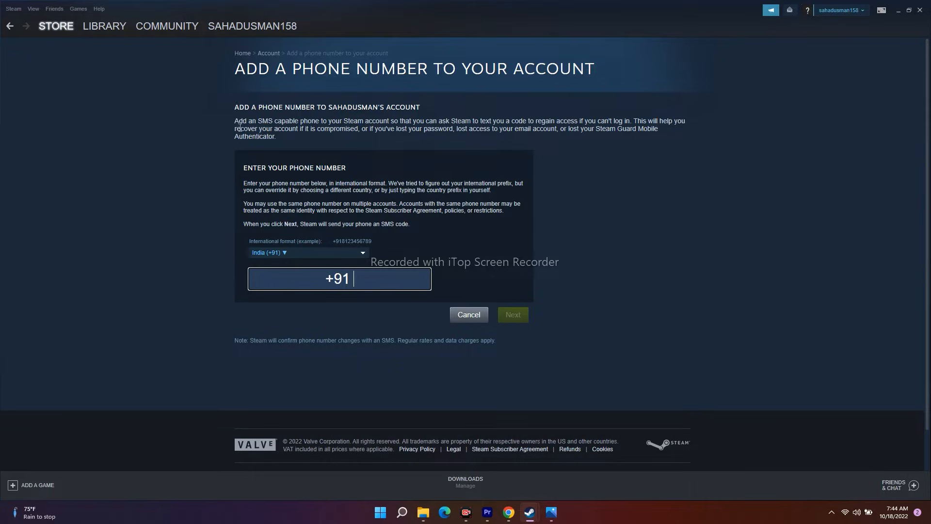
mouse_move(621, 152)
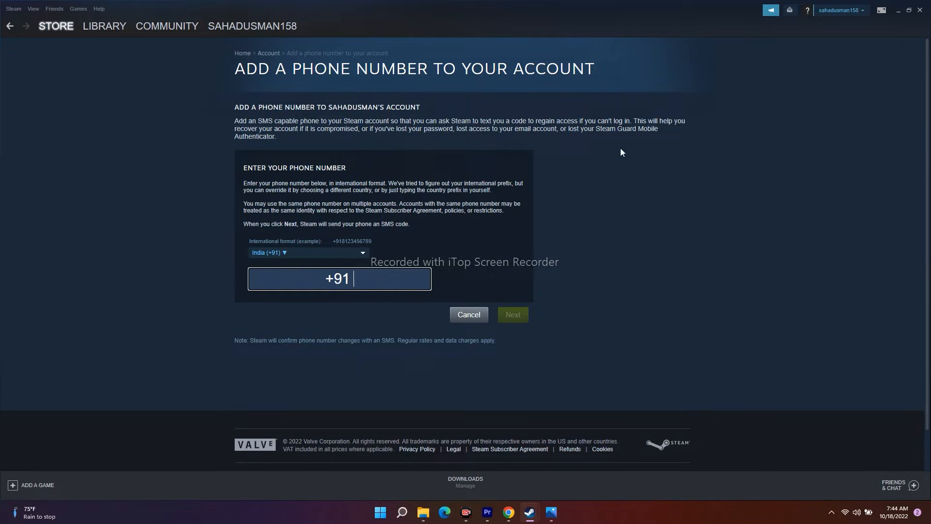
mouse_move(661, 160)
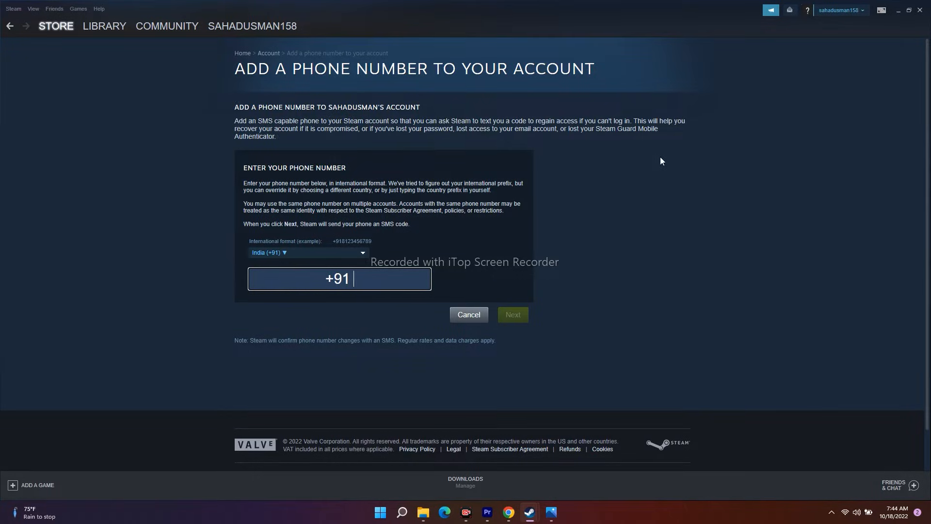
mouse_move(404, 165)
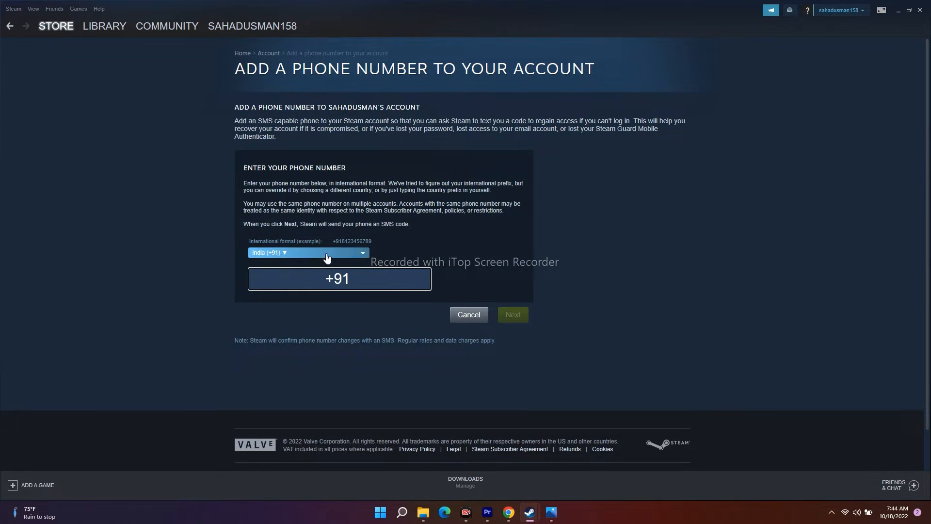
left_click(308, 252)
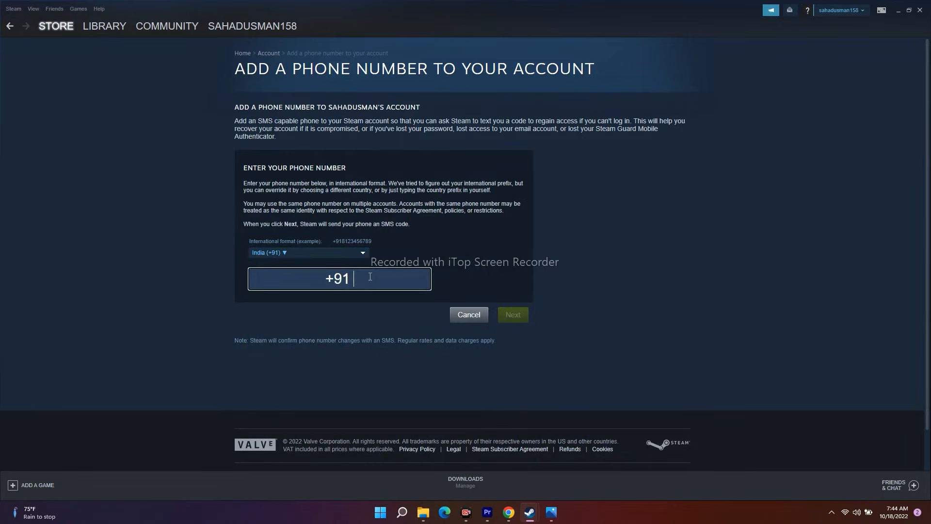
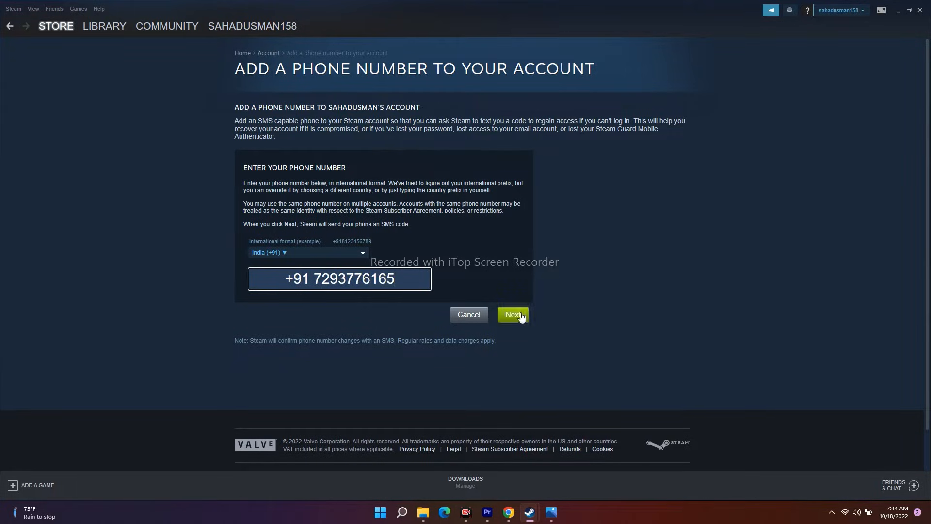
left_click(511, 314)
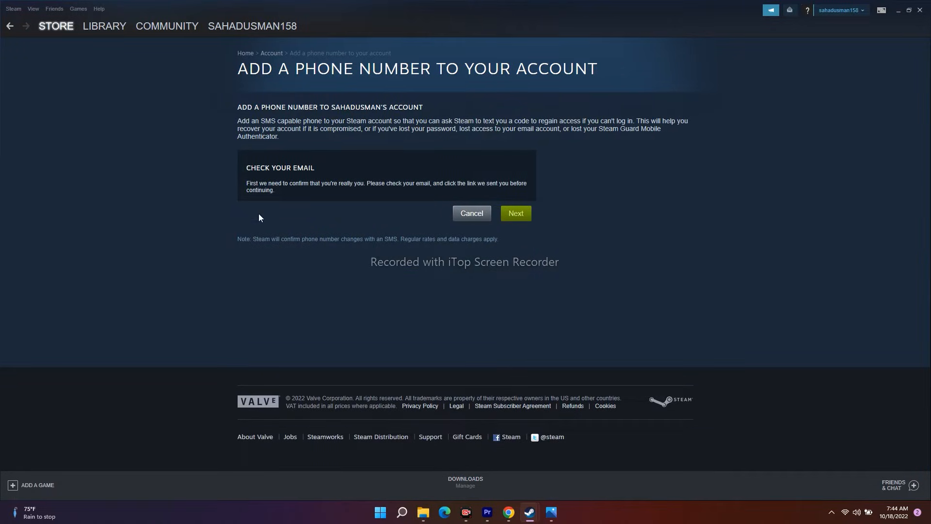
mouse_move(339, 185)
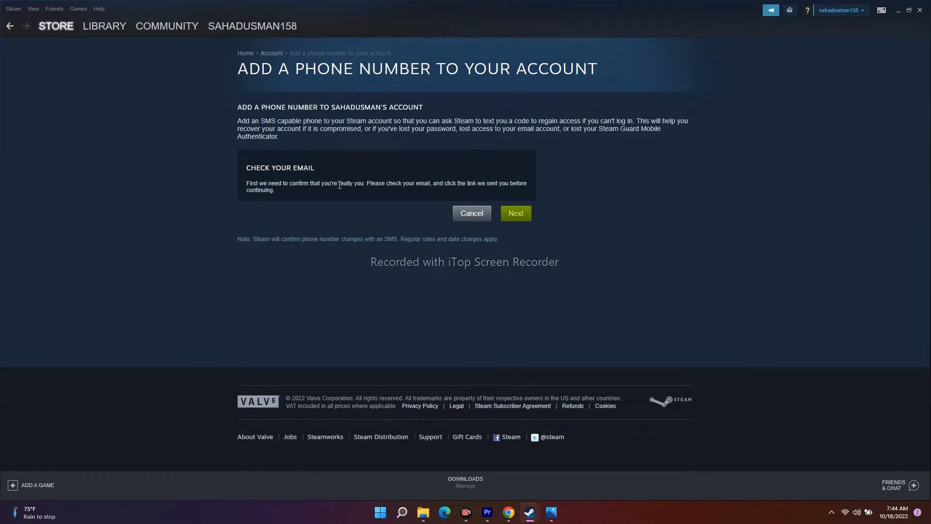
mouse_move(486, 191)
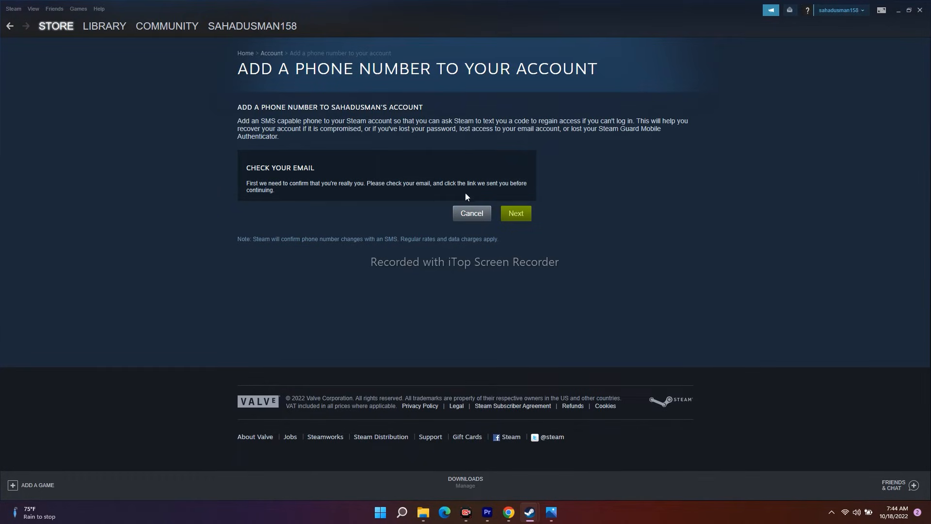
mouse_move(319, 351)
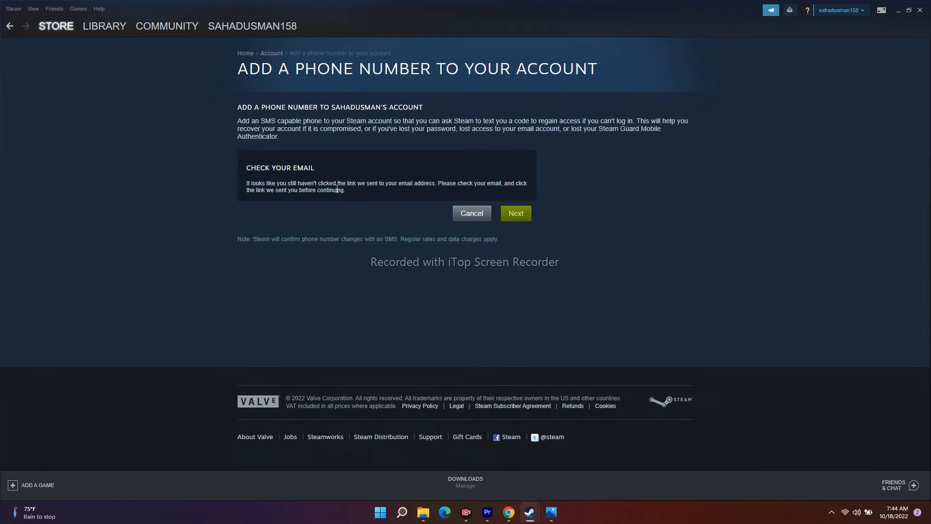
mouse_move(423, 195)
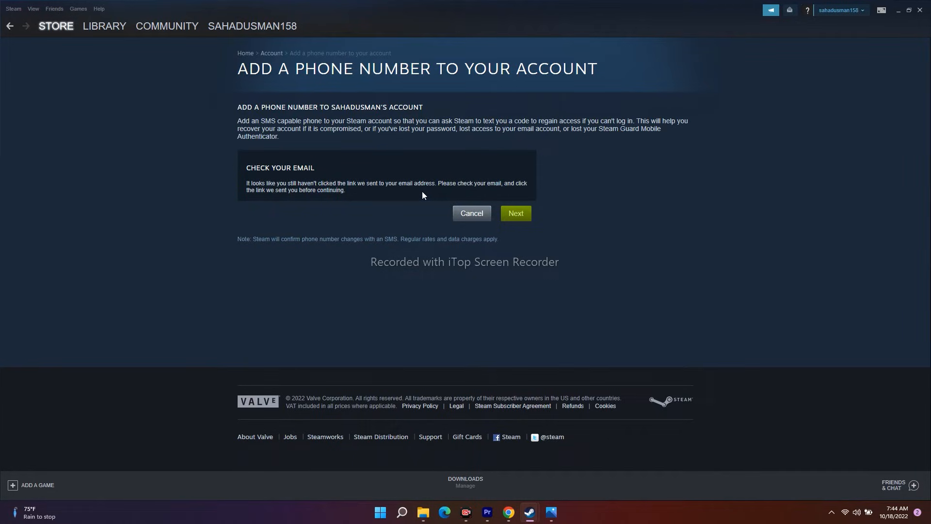
mouse_move(620, 155)
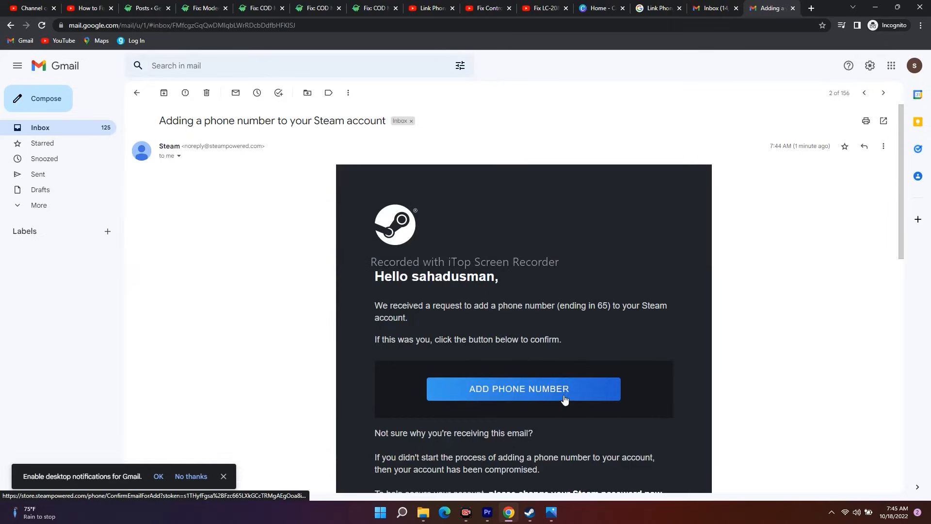
mouse_move(751, 293)
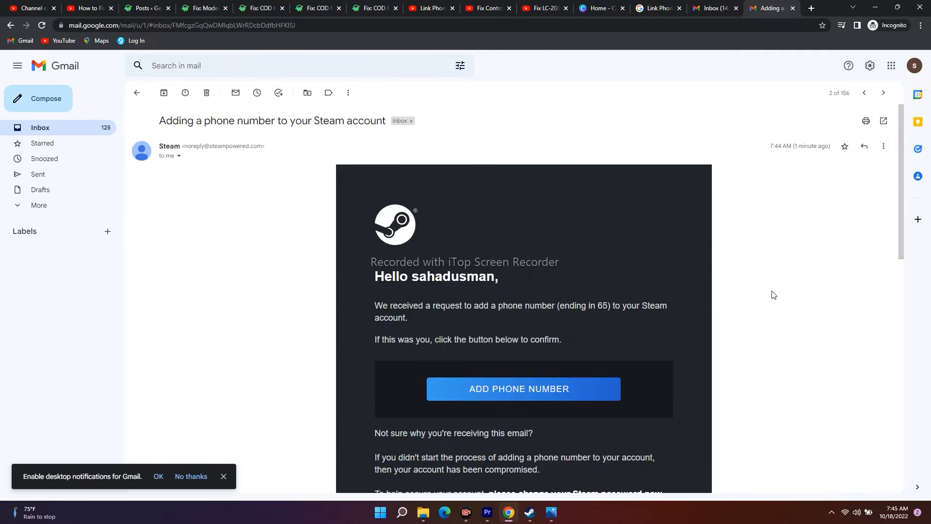
- Confirm ADD PHONE NUMBER in the Steam email and return to the Steam window
scroll("down", 3)
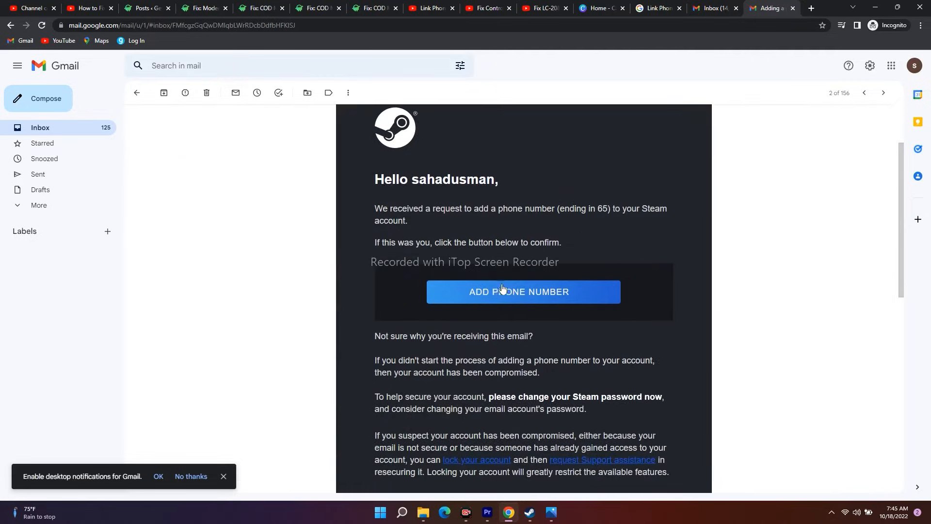
left_click(522, 292)
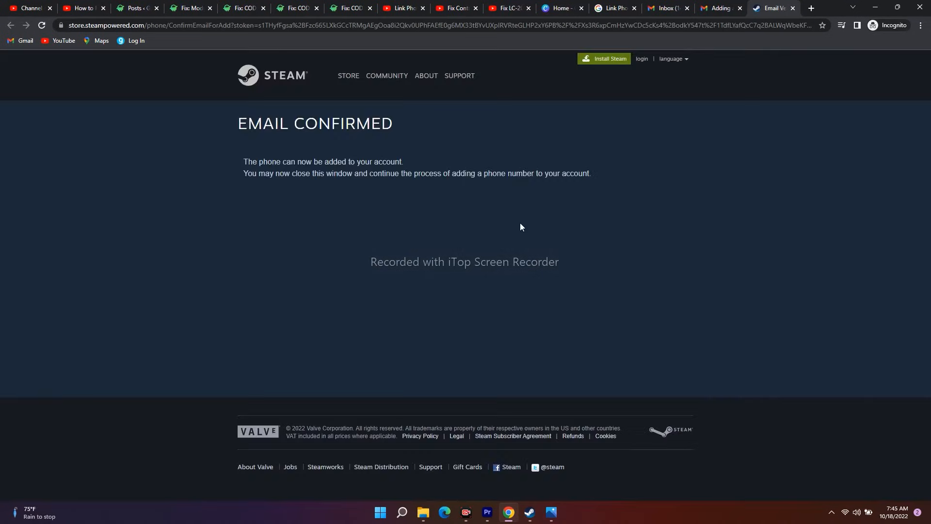
mouse_move(545, 204)
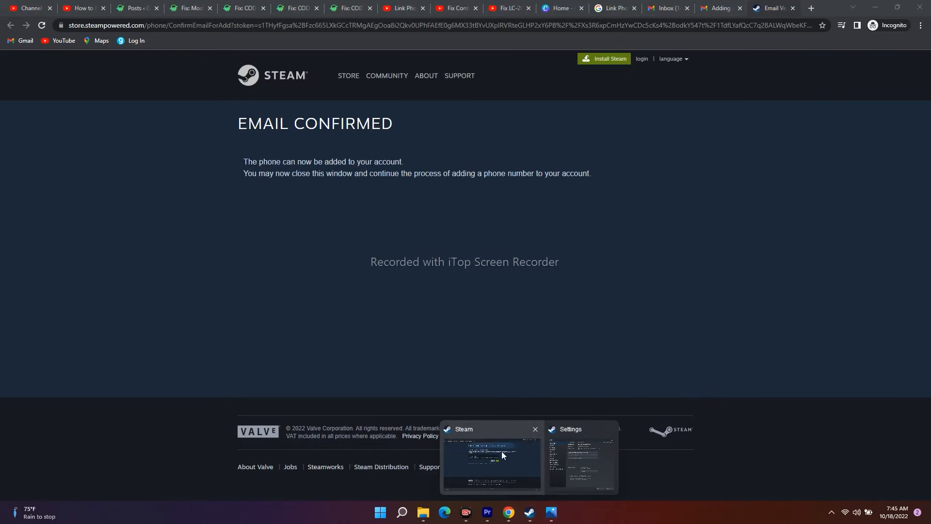
left_click(493, 457)
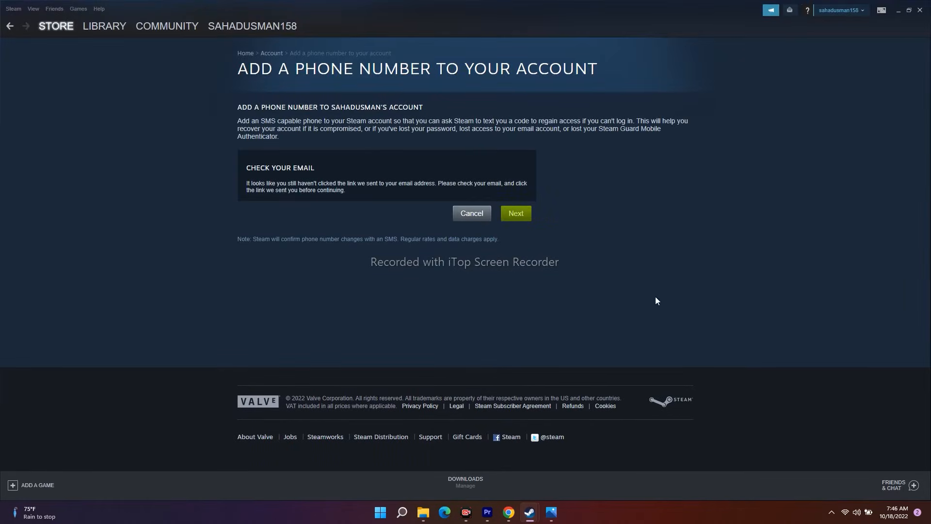
- Enter the SMS verification code and submit it so the phone number is added
left_click(514, 213)
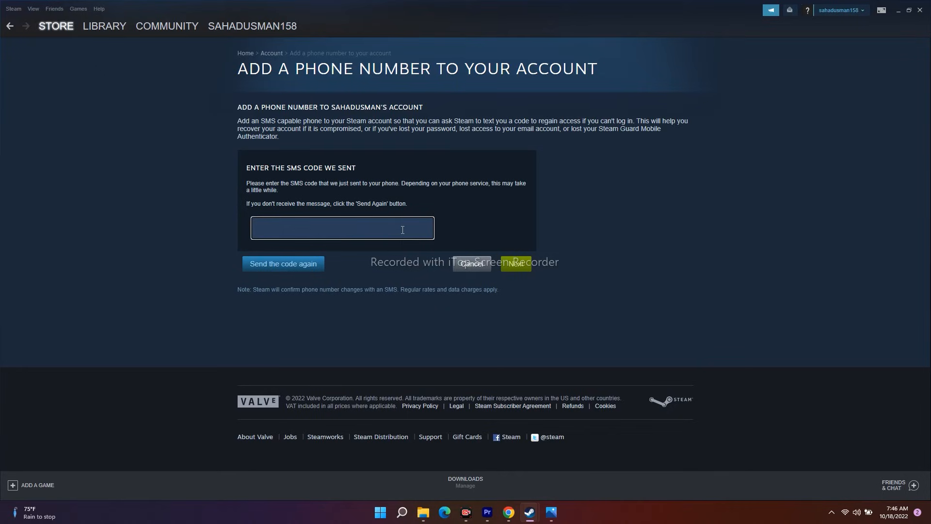
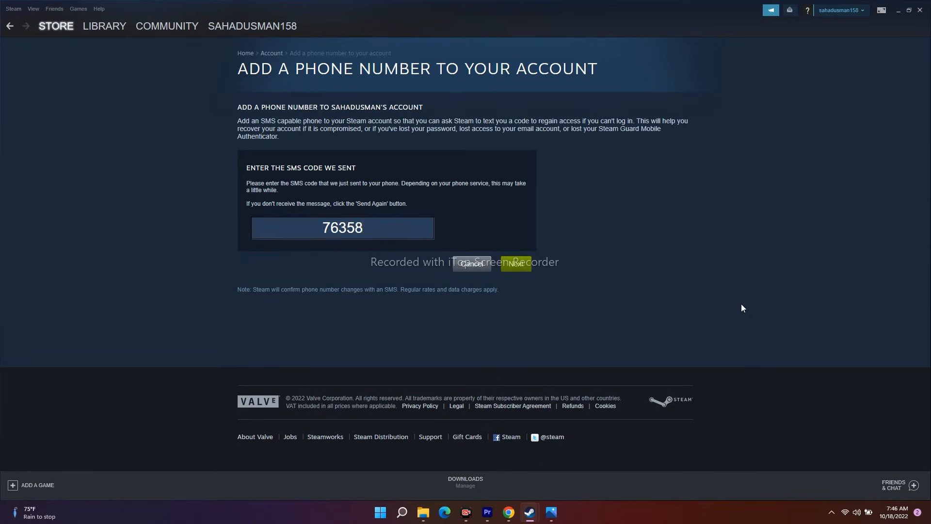
left_click(514, 262)
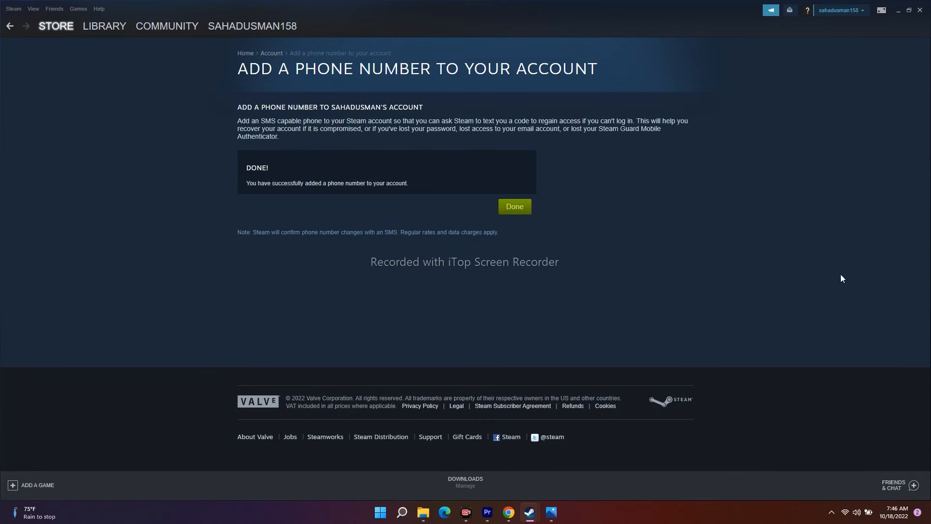
- Finish to the Manage Phone Number page showing the number ending in 65, then close Steam
left_click(515, 207)
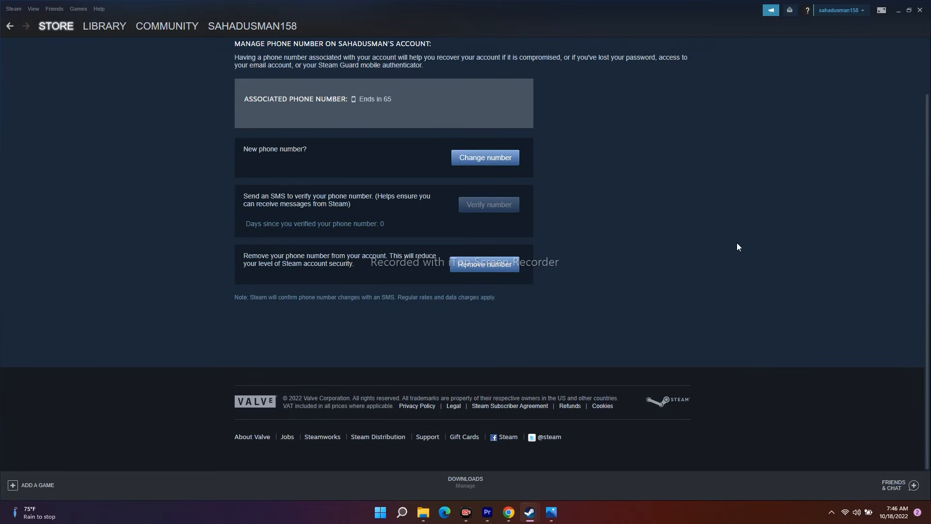
scroll("up", 3)
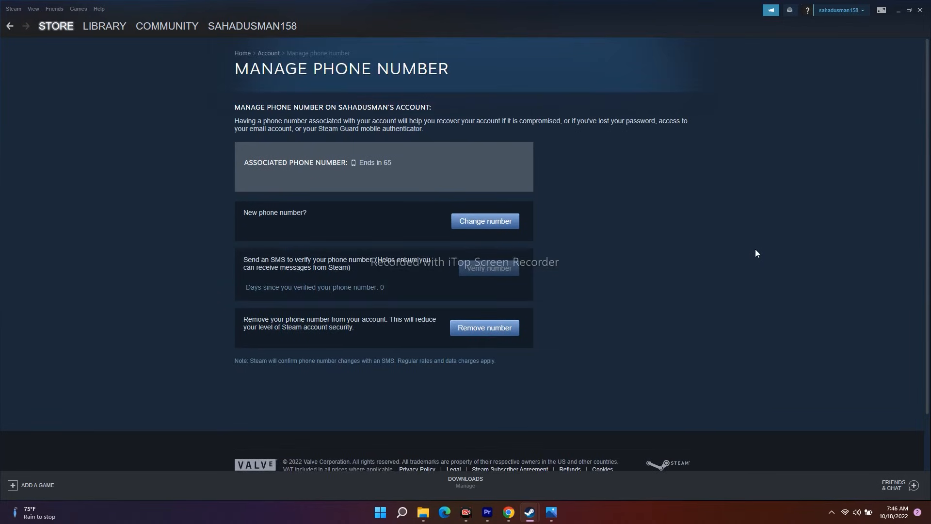
scroll("down", 3)
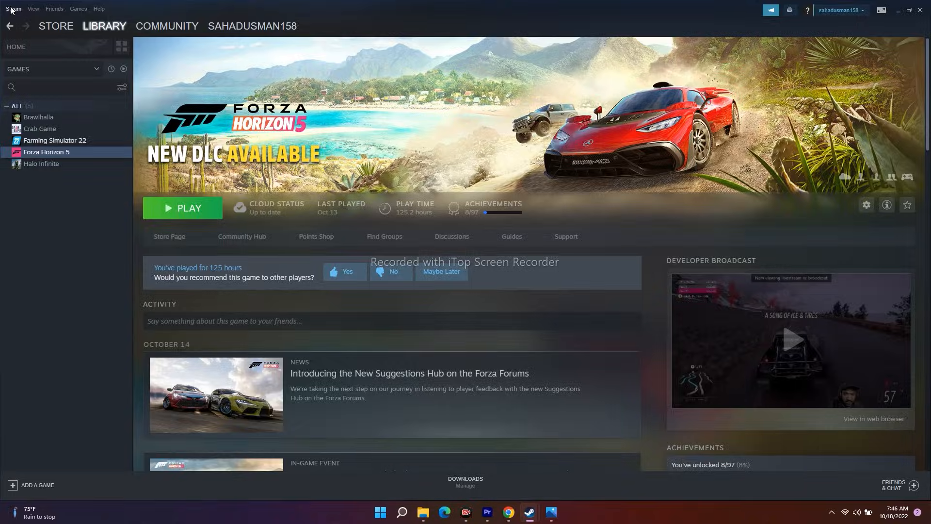
left_click(56, 25)
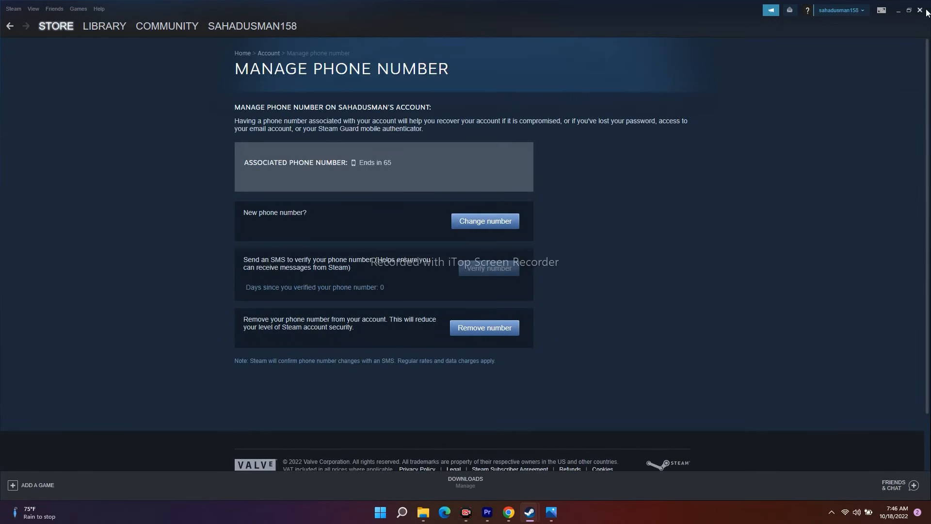
left_click(911, 10)
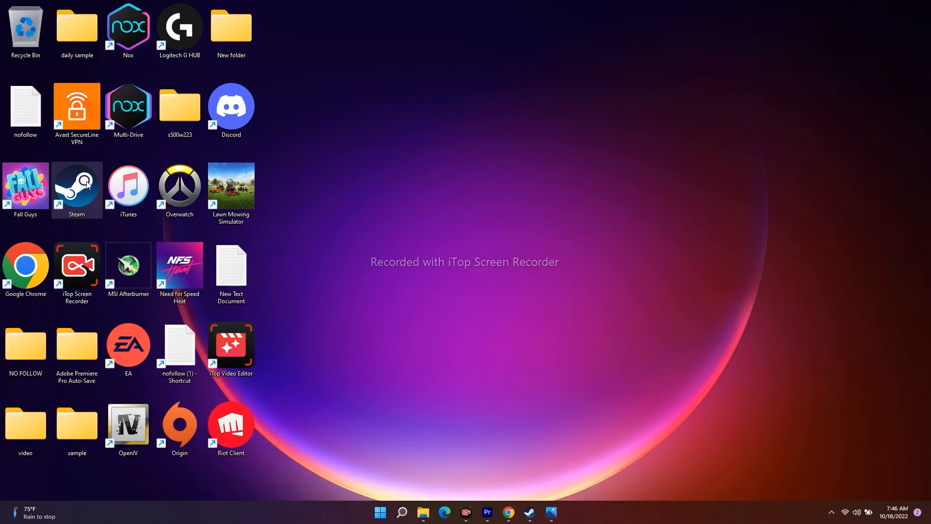
double_click(76, 185)
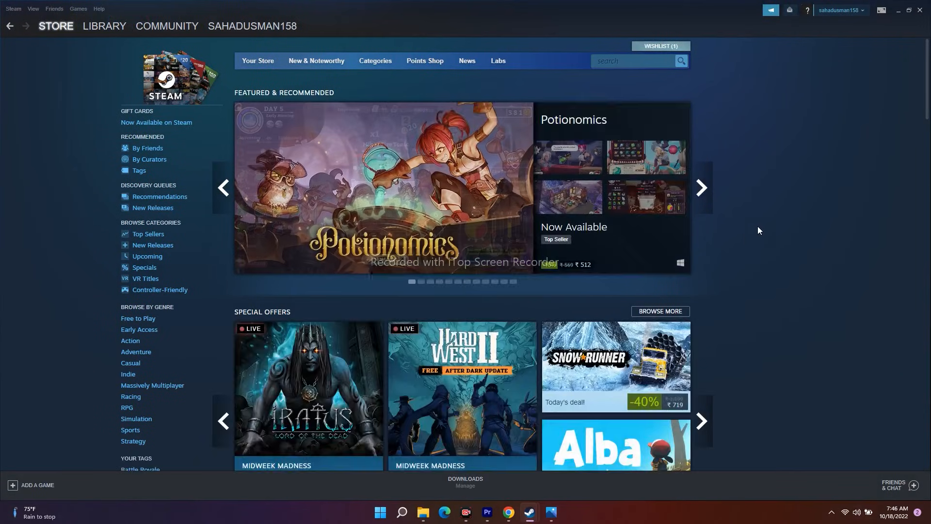
scroll("down", 3)
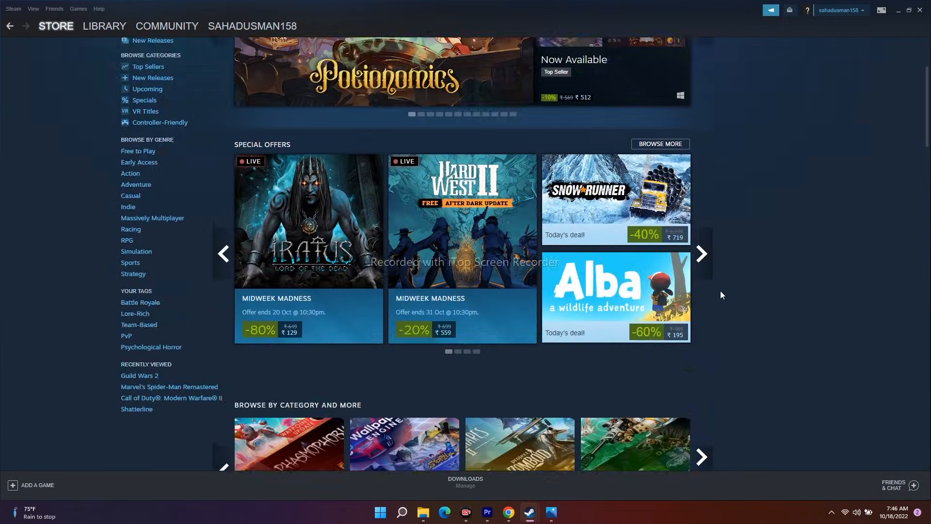
left_click(104, 25)
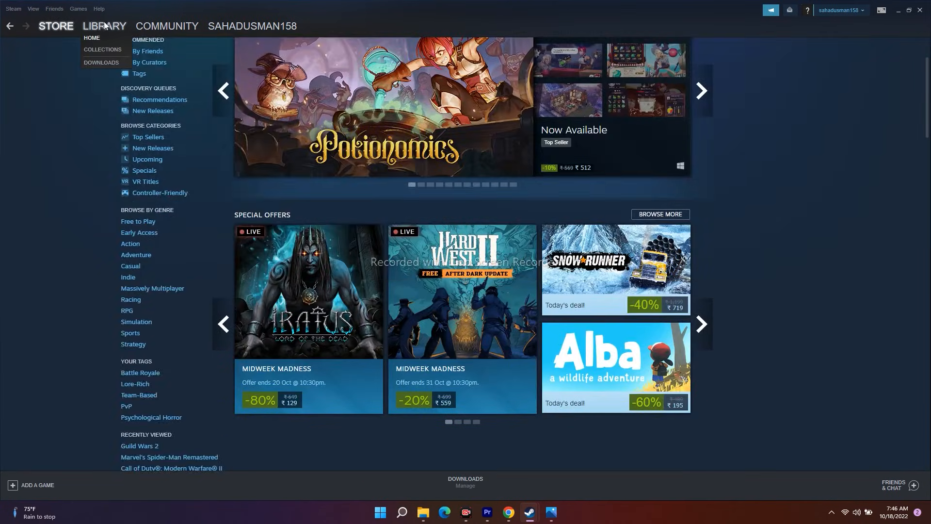
left_click(899, 11)
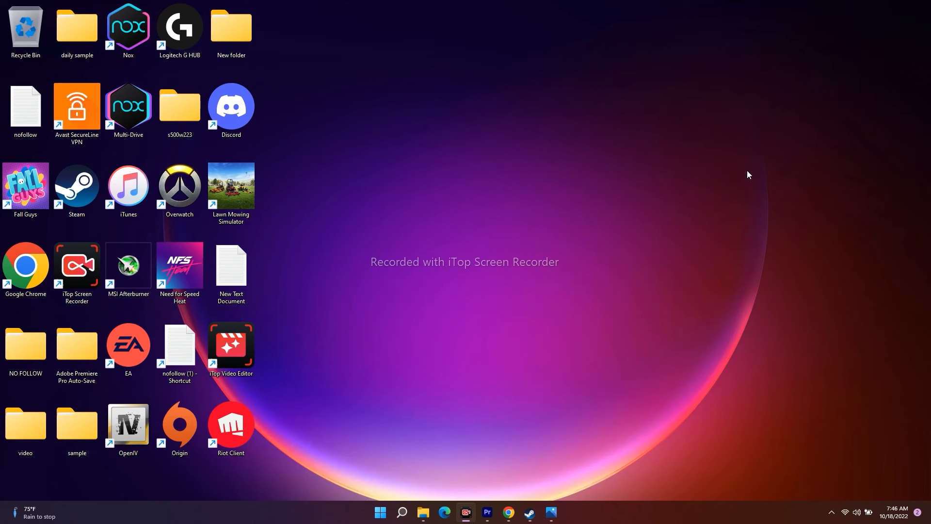
mouse_move(620, 295)
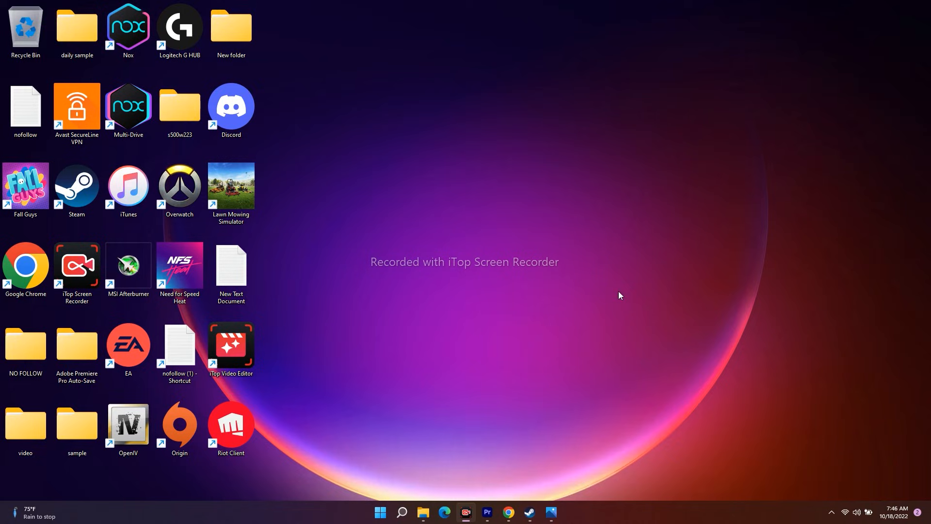